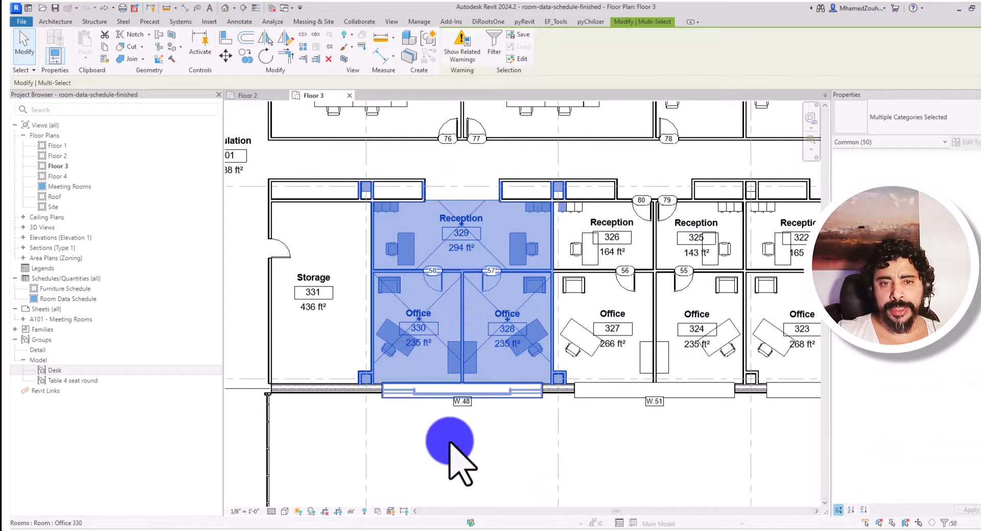
# Filter the rooms-area selection to drop Room Separation, Columns, Room Tags and Rooms
pyautogui.click(494, 44)
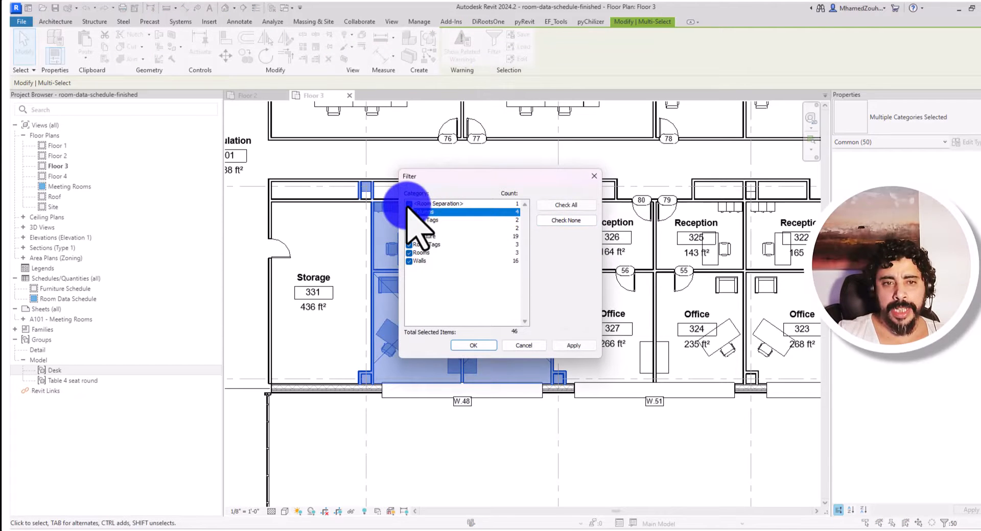
pyautogui.click(409, 212)
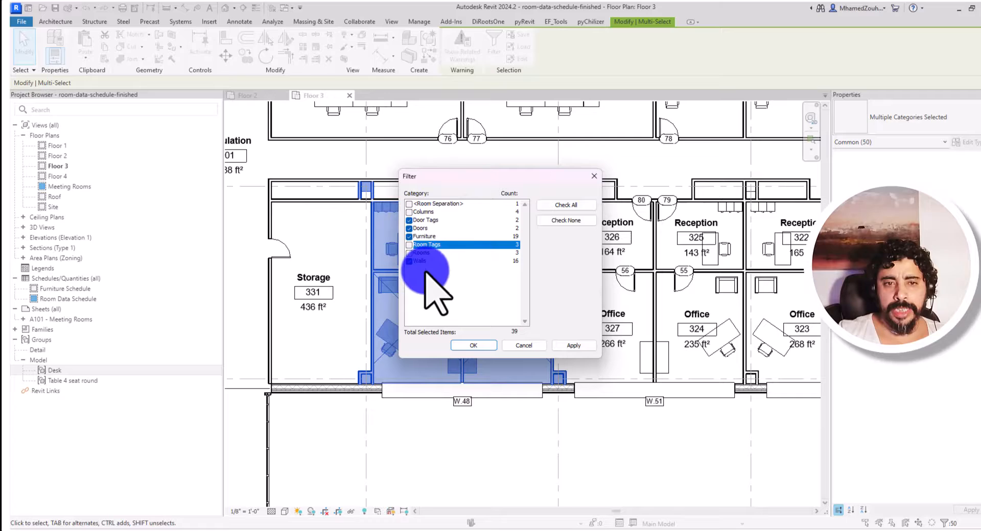
pyautogui.click(409, 253)
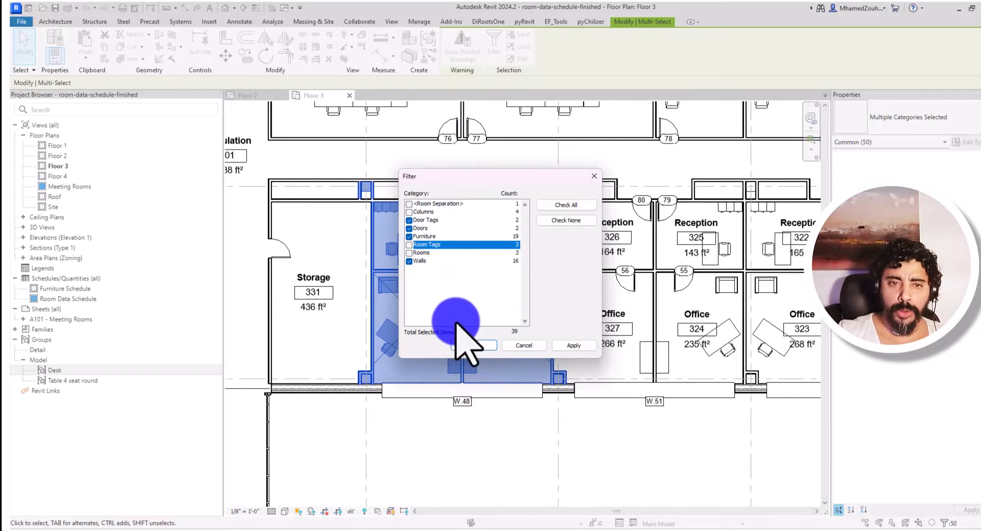
pyautogui.click(572, 345)
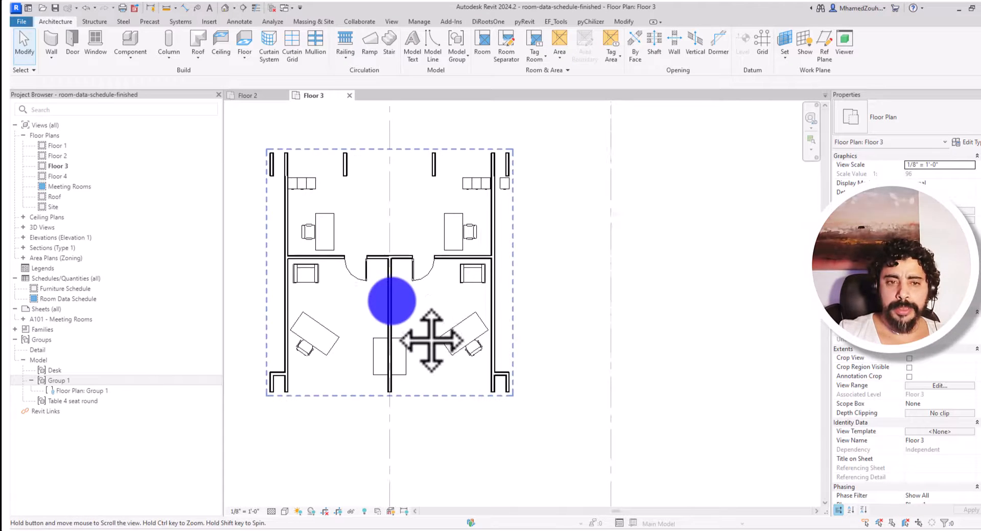
# Place Group 1 with its attached Floor Plan: Group 1 in the empty area
pyautogui.moveTo(392, 300); pyautogui.dragTo(388, 335)
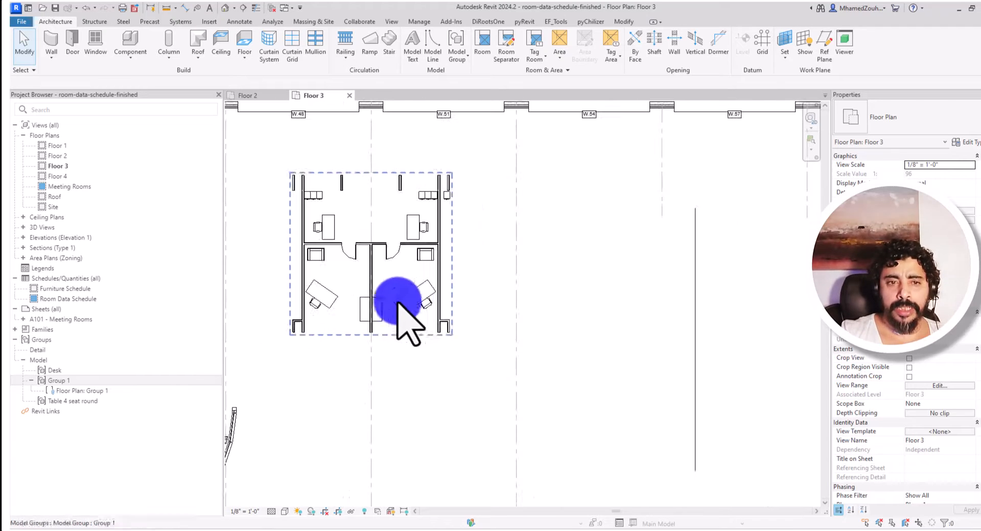
# Copy the placed Group 1 and place the copy to the right of the original
pyautogui.click(397, 307)
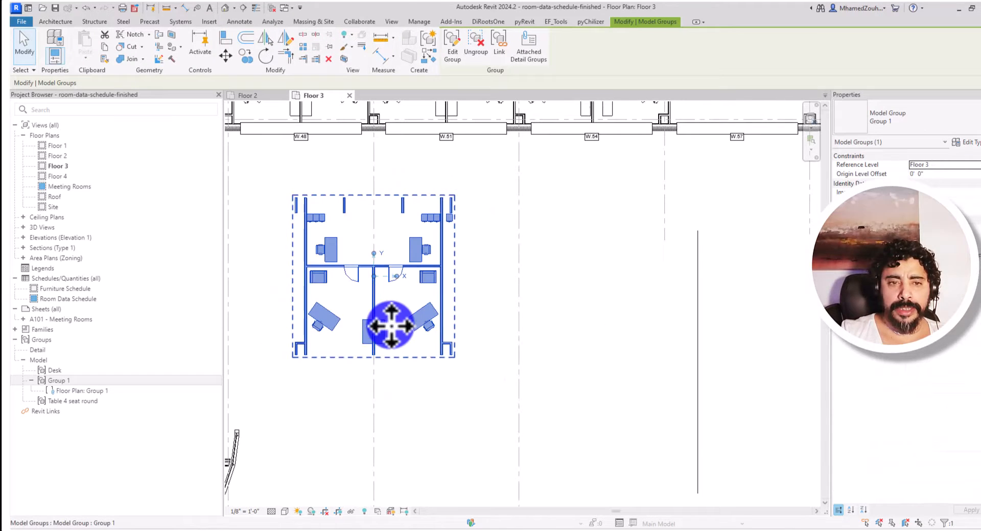
pyautogui.rightClick(389, 325)
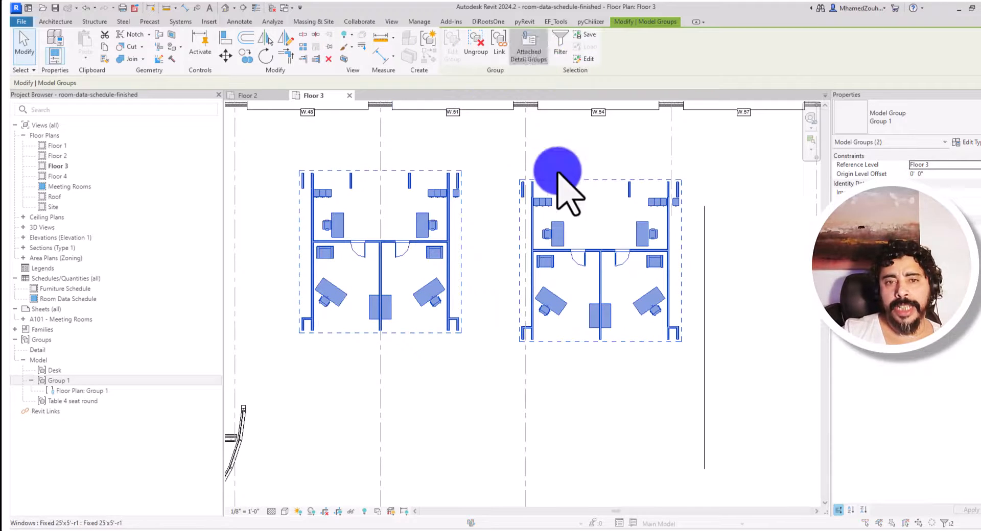
# Enable the Floor Plan: Group 1 attached detail group for both selected Group 1 instances
pyautogui.click(529, 44)
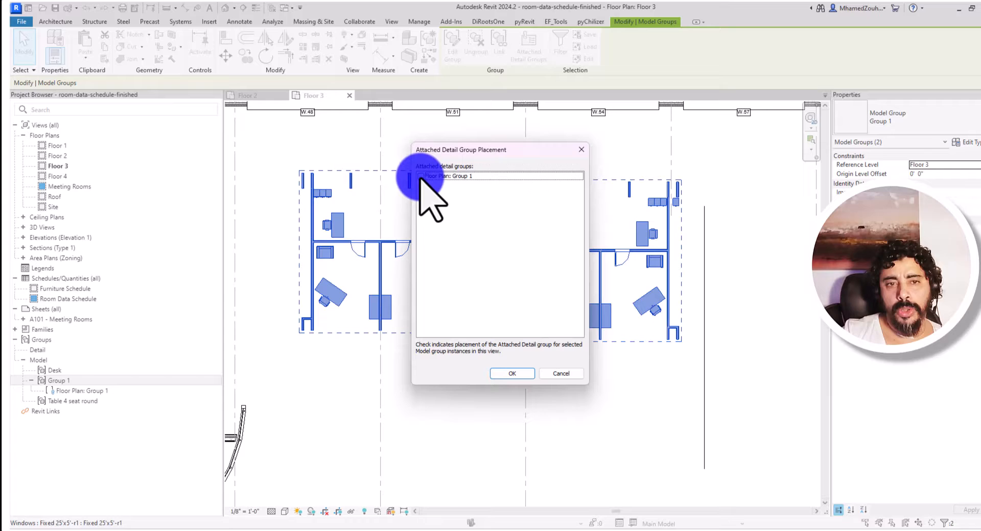
pyautogui.click(420, 175)
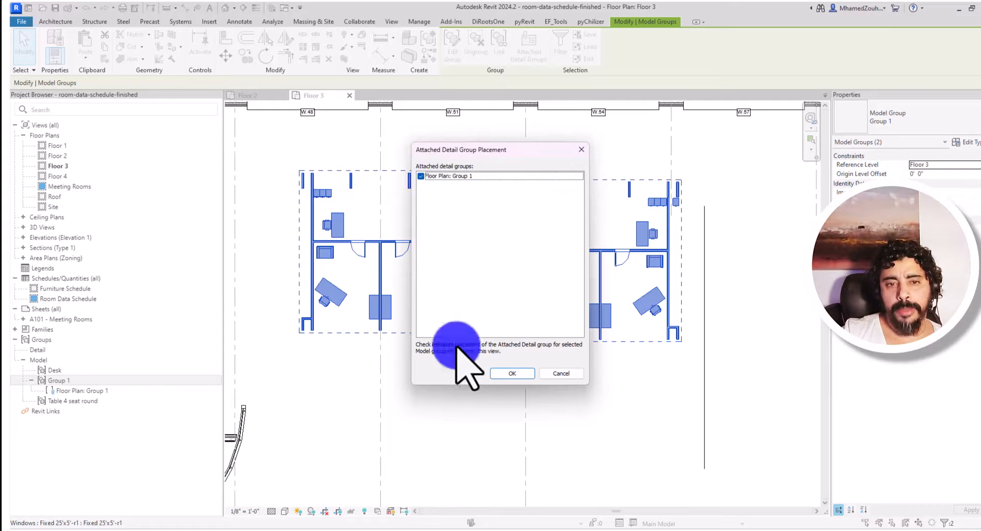
pyautogui.click(512, 373)
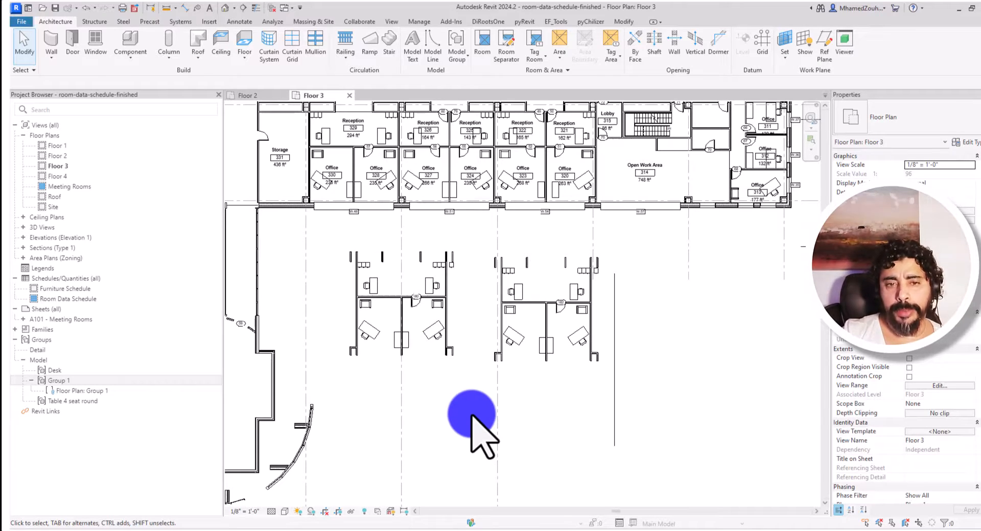
pyautogui.scroll(-3)
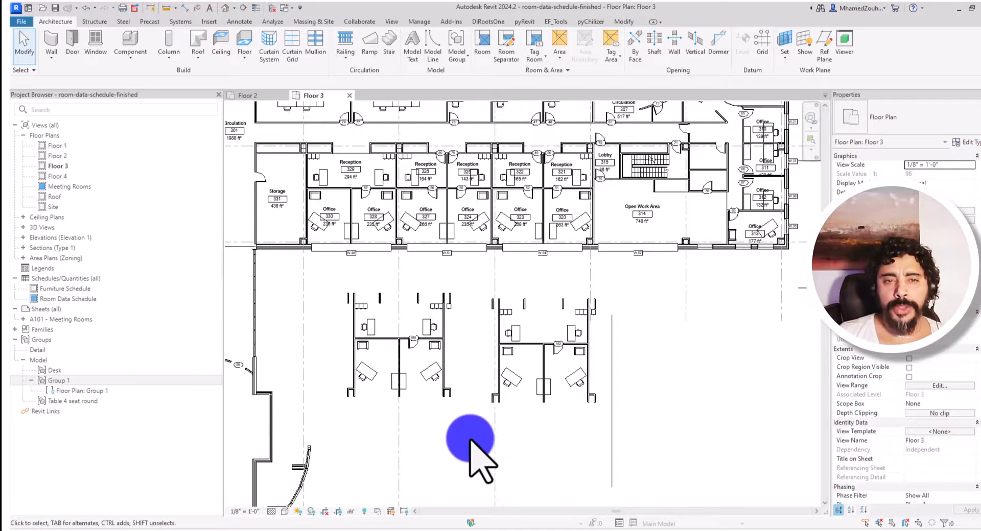